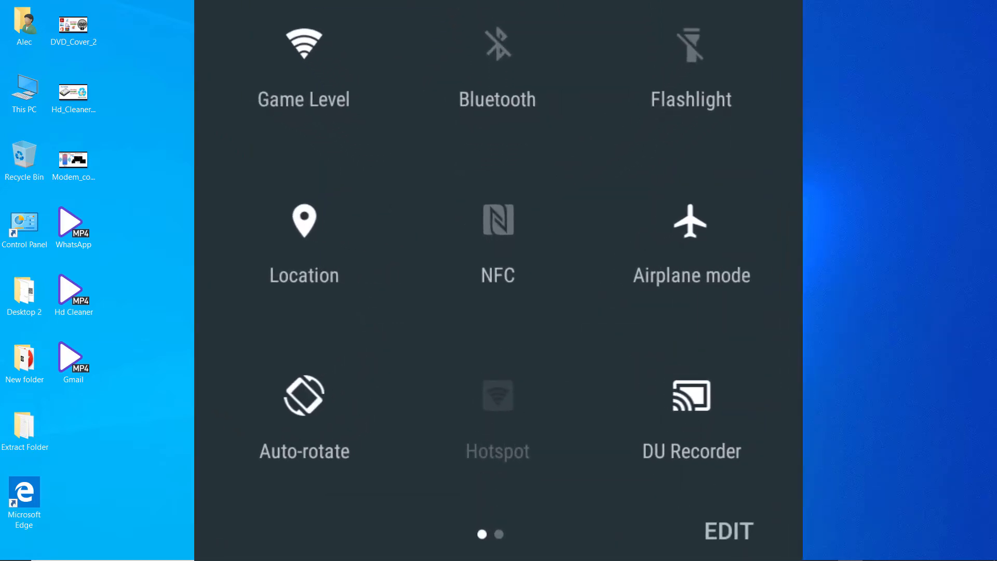
Check the phone's Wi-Fi, then confirm the PC is also connected to Game Level
click(691, 394)
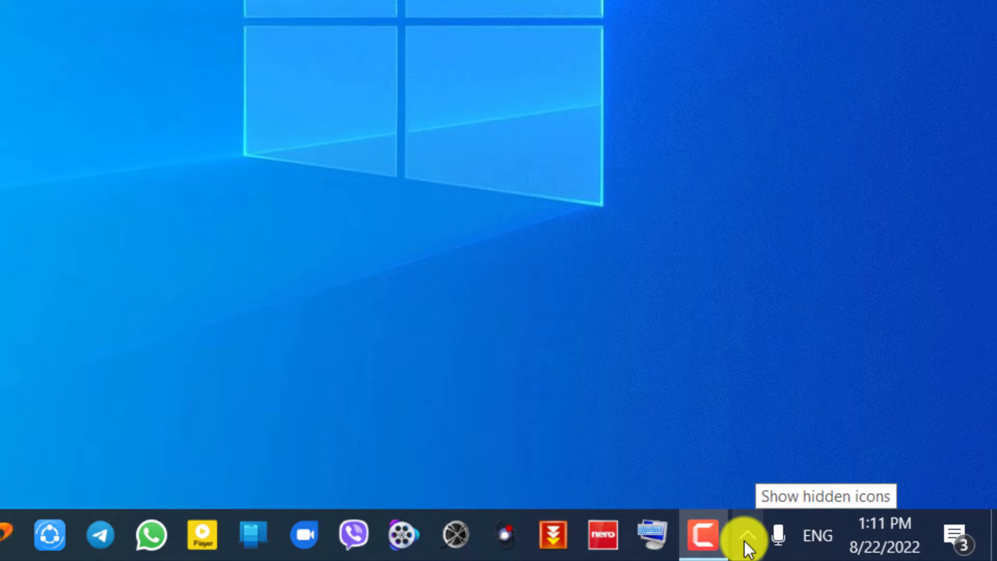
click(747, 535)
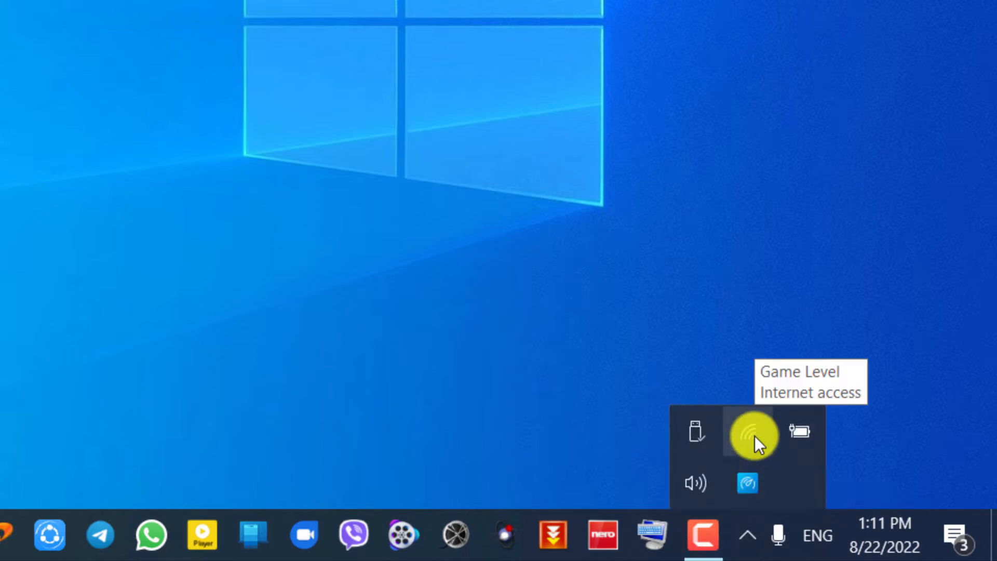
click(751, 436)
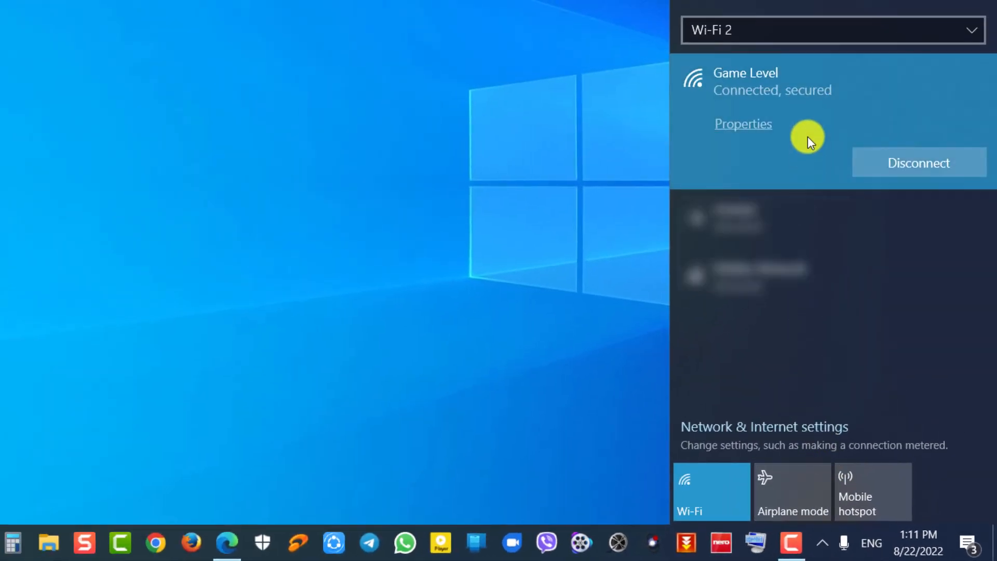
mouse_move(805, 121)
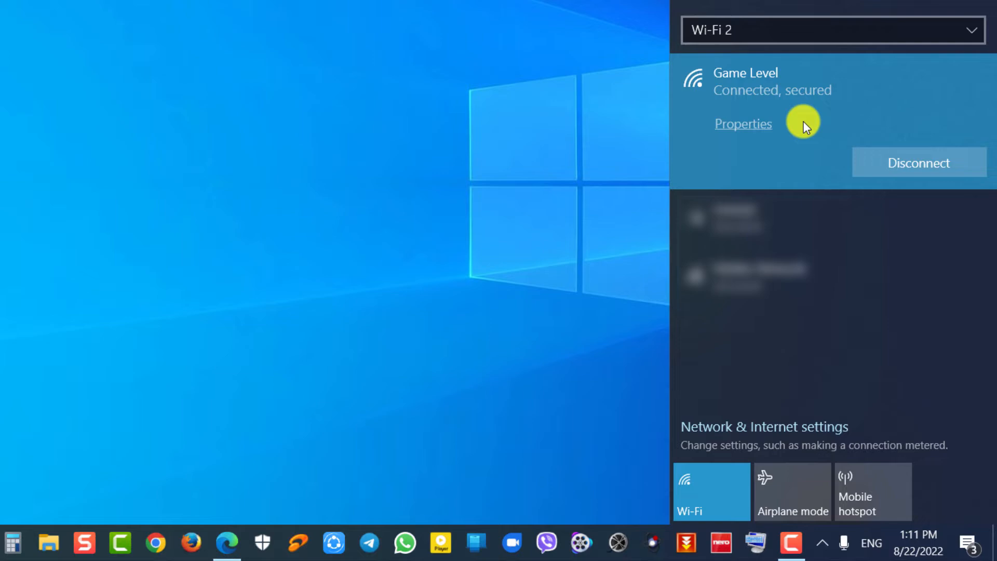
mouse_move(806, 117)
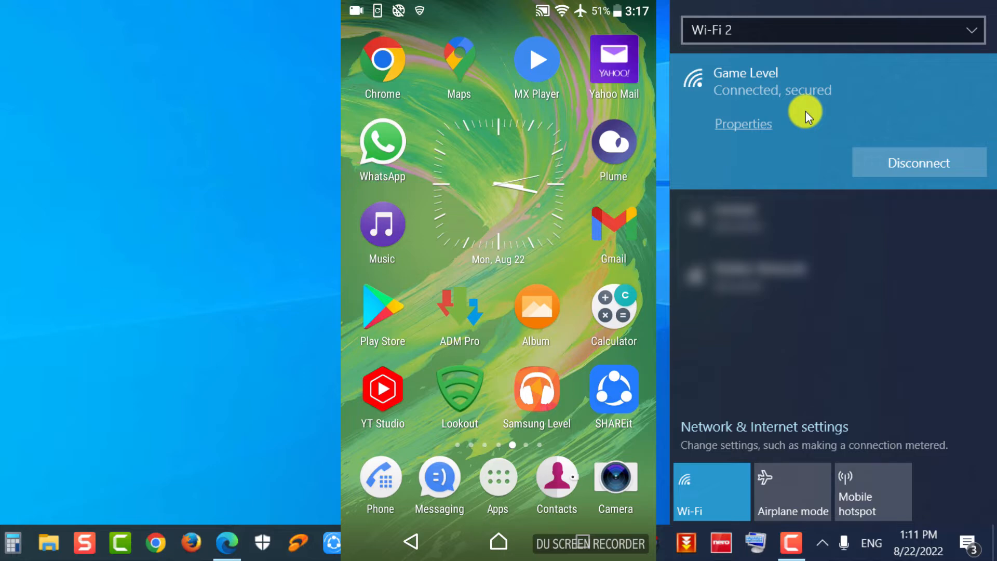
Launch SHAREit on the phone and choose Connect to PC from the + menu
click(613, 388)
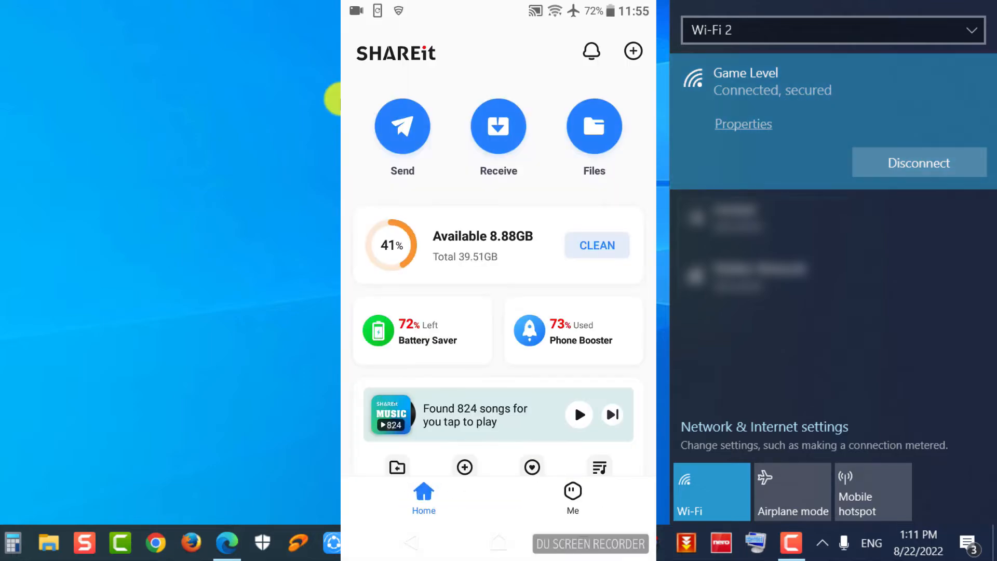
click(633, 52)
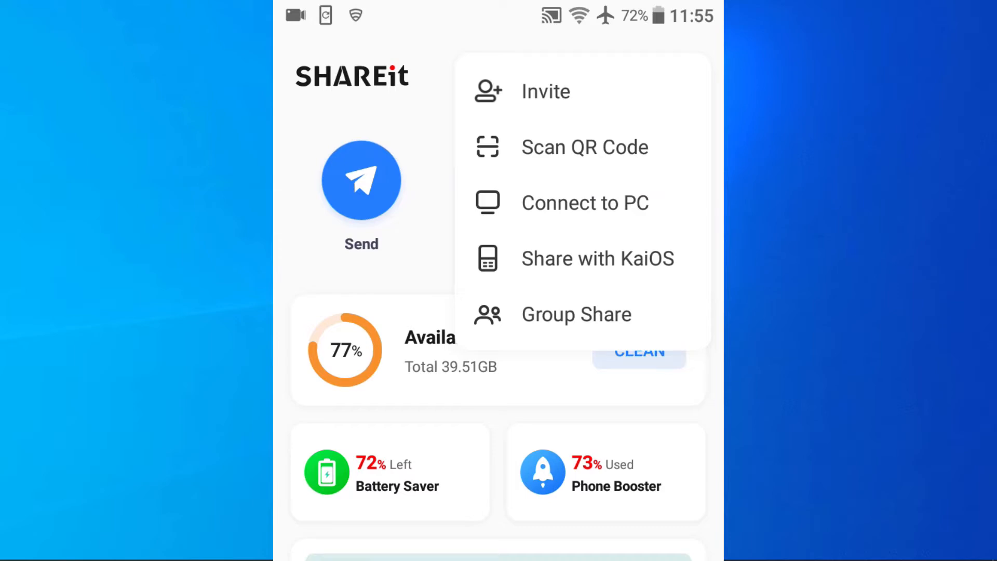
click(585, 203)
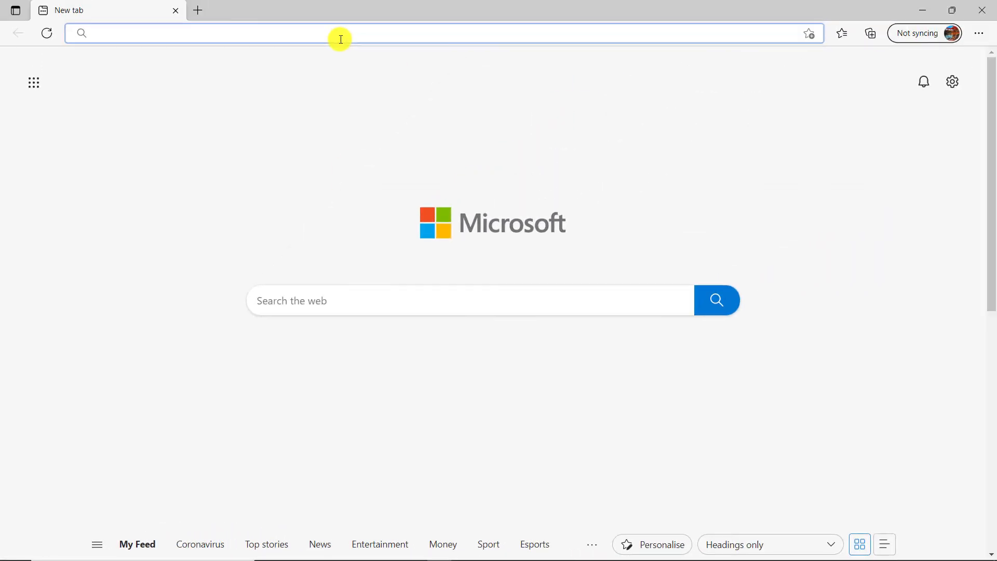
Load pc.ushareit.com in the new Edge tab
text(pc)
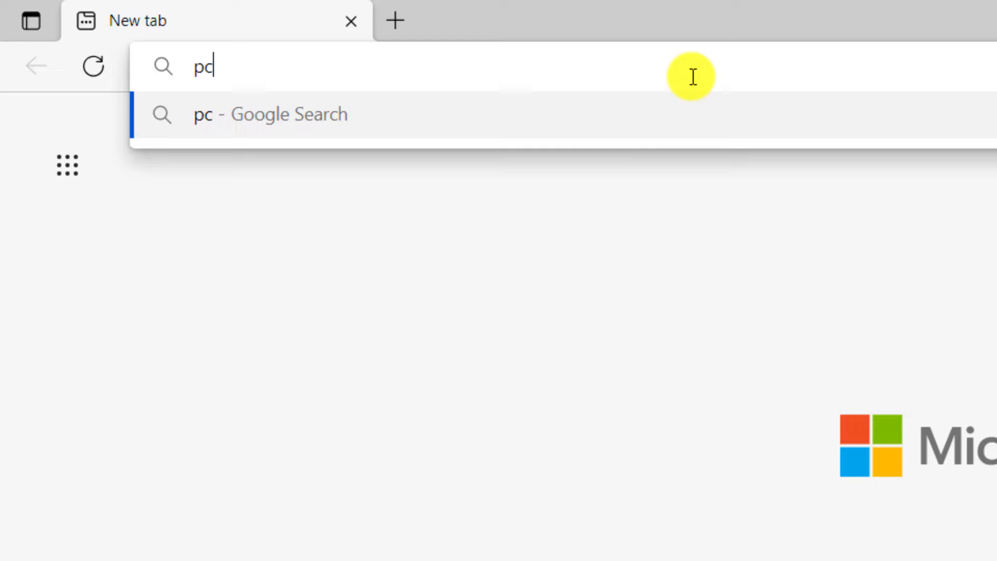
text(.usha)
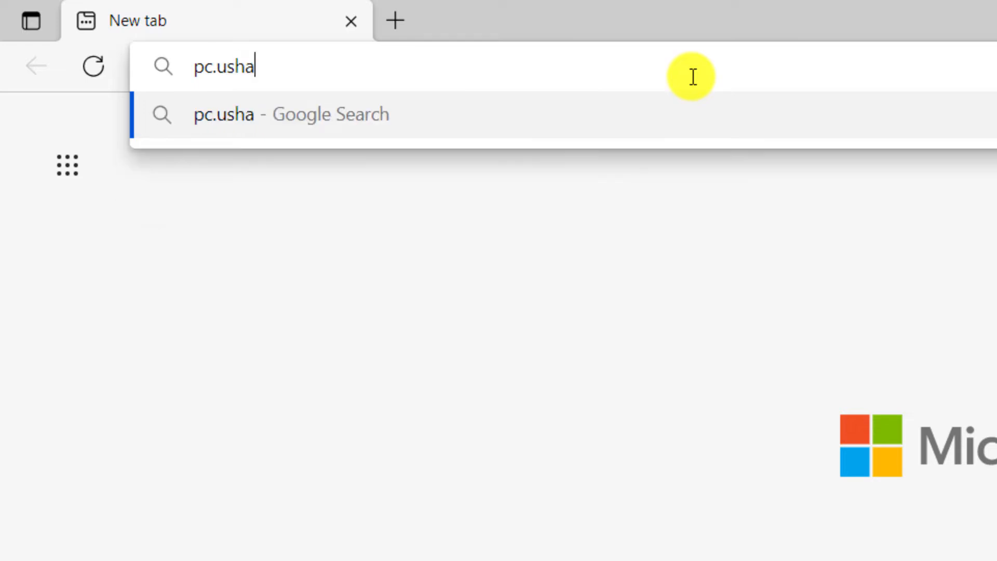
text(reit.c)
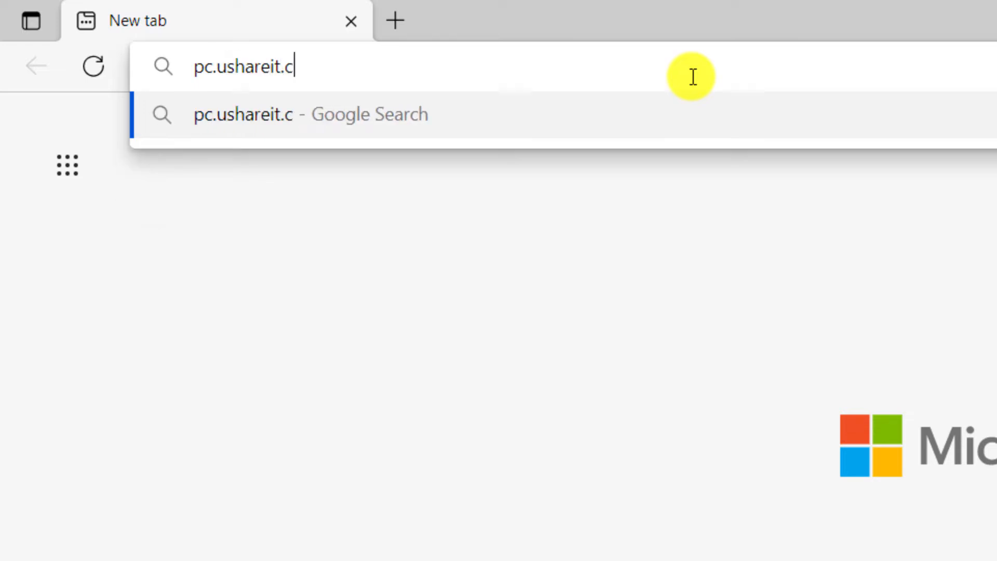
key(Return)
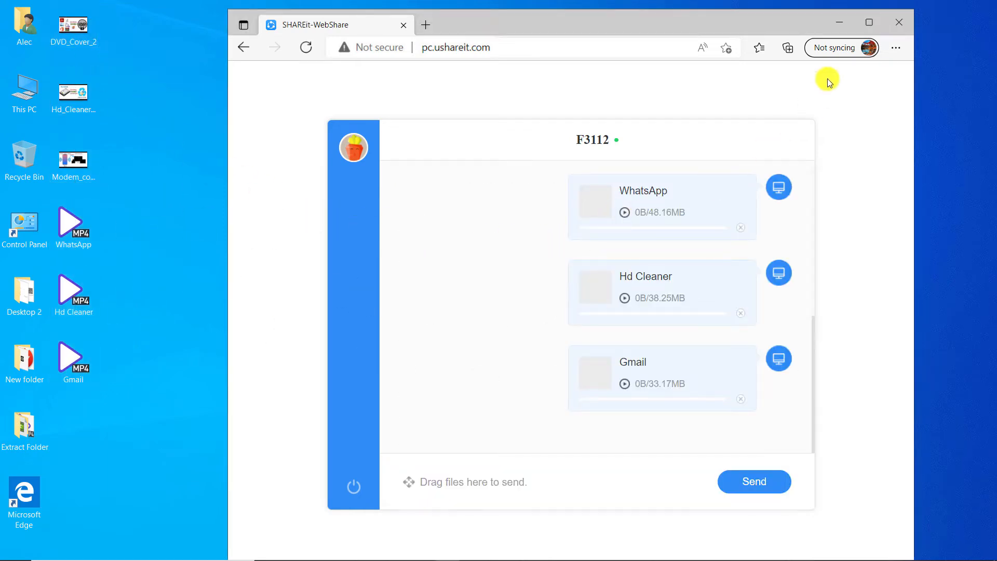
Send the three photos and three videos from WebShare and wait for all green checks
click(869, 22)
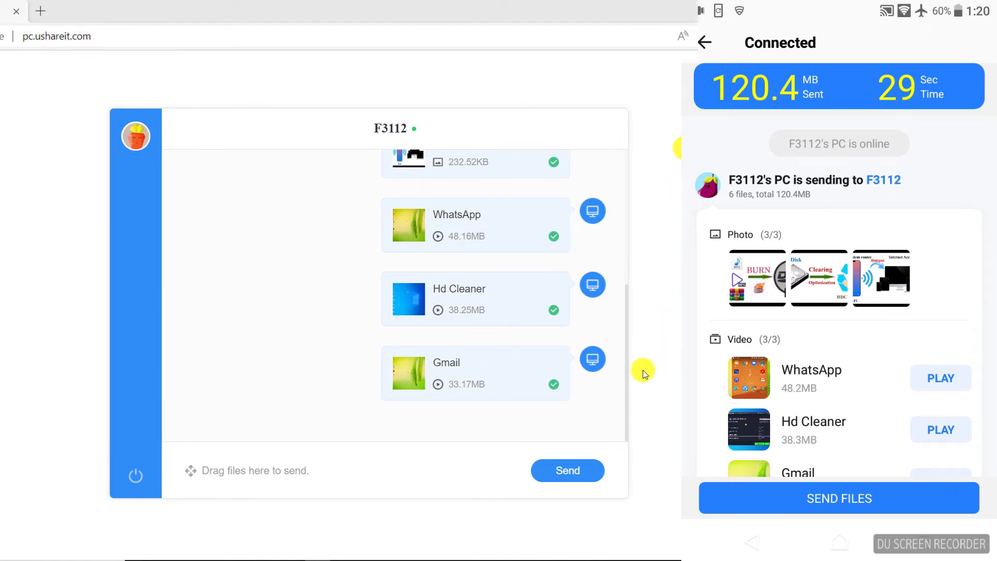
scroll(up, 3)
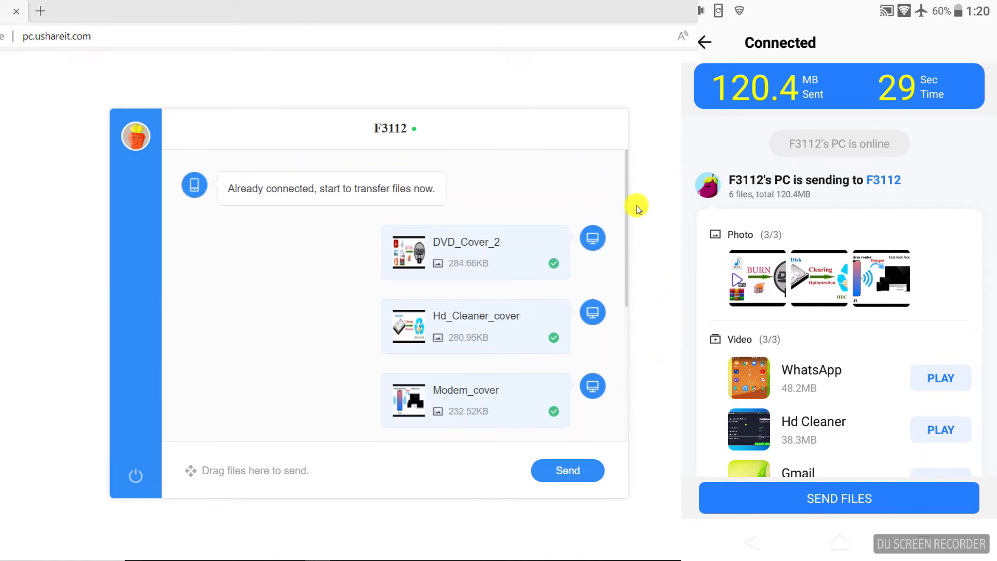
scroll(down, 3)
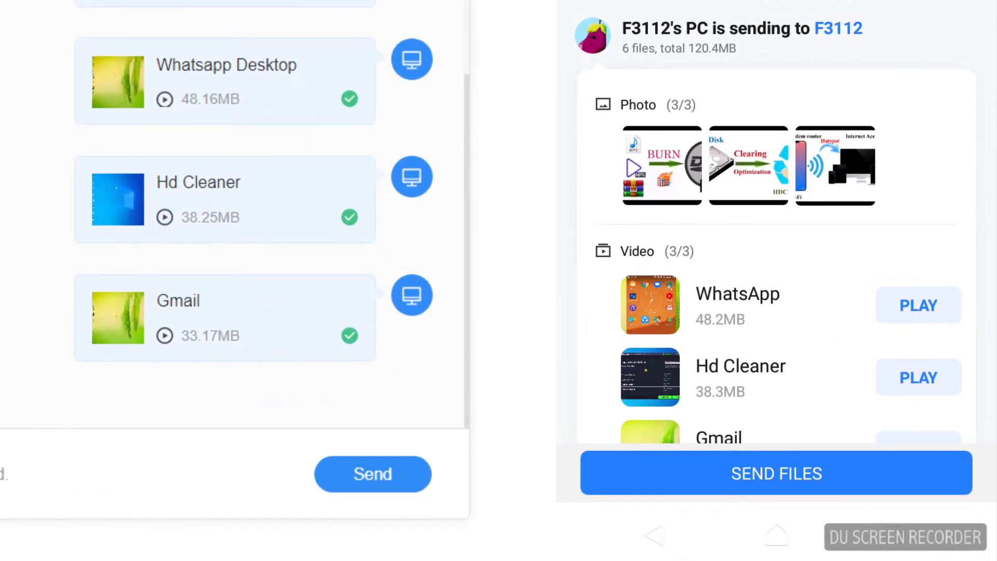
Select five of today's photos in SHAREit's Select Files screen until SELECTED(5) shows
click(797, 473)
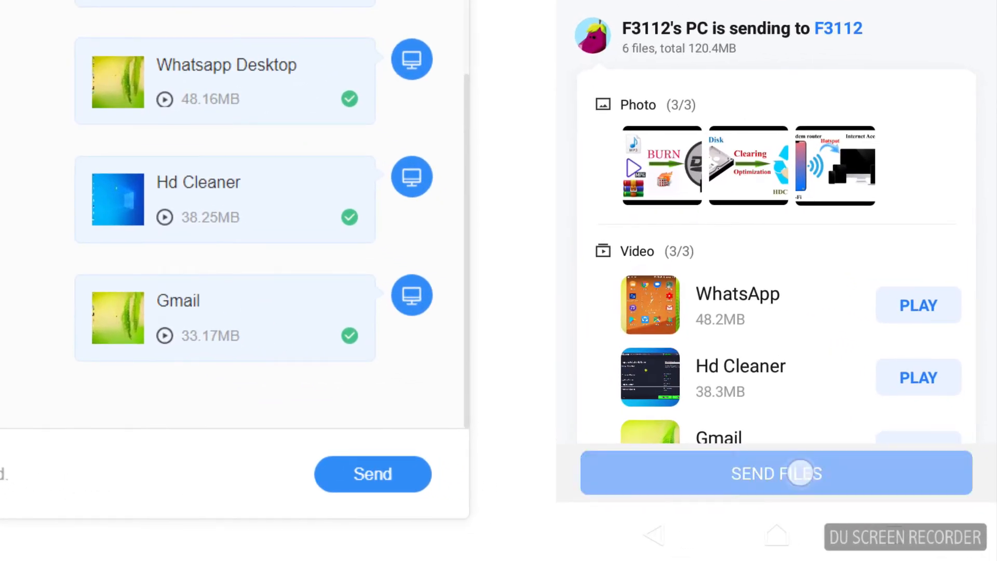
click(776, 473)
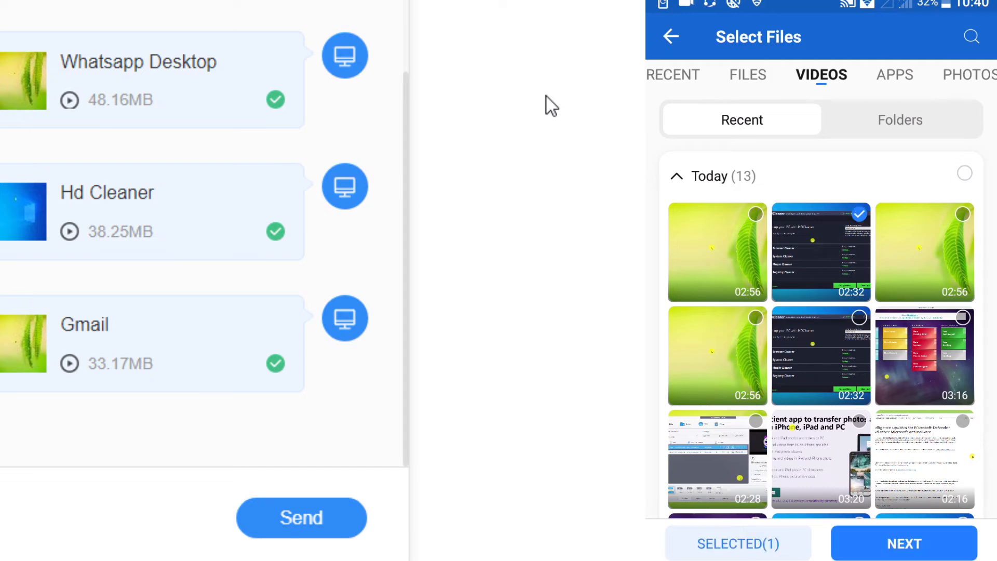
click(963, 317)
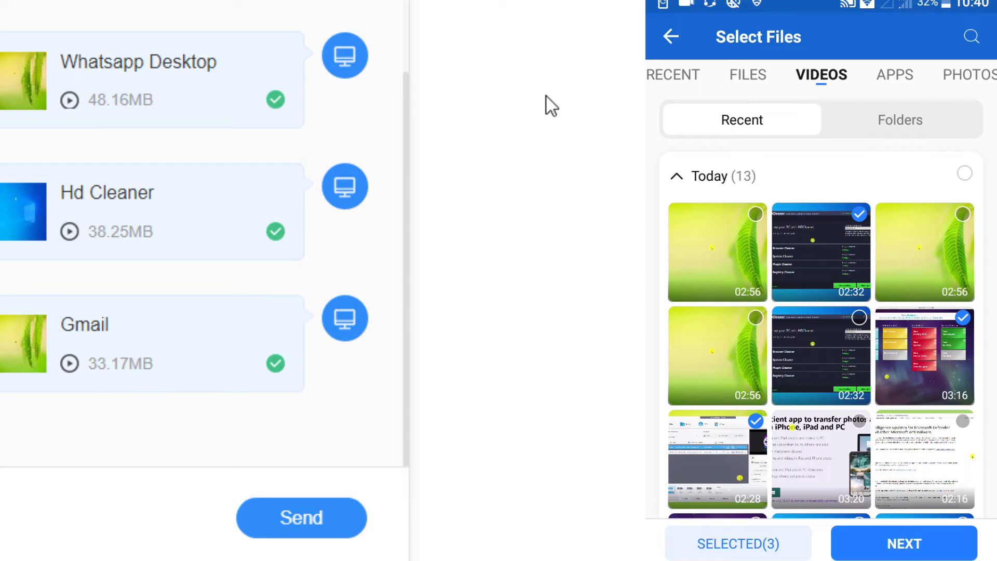
click(881, 74)
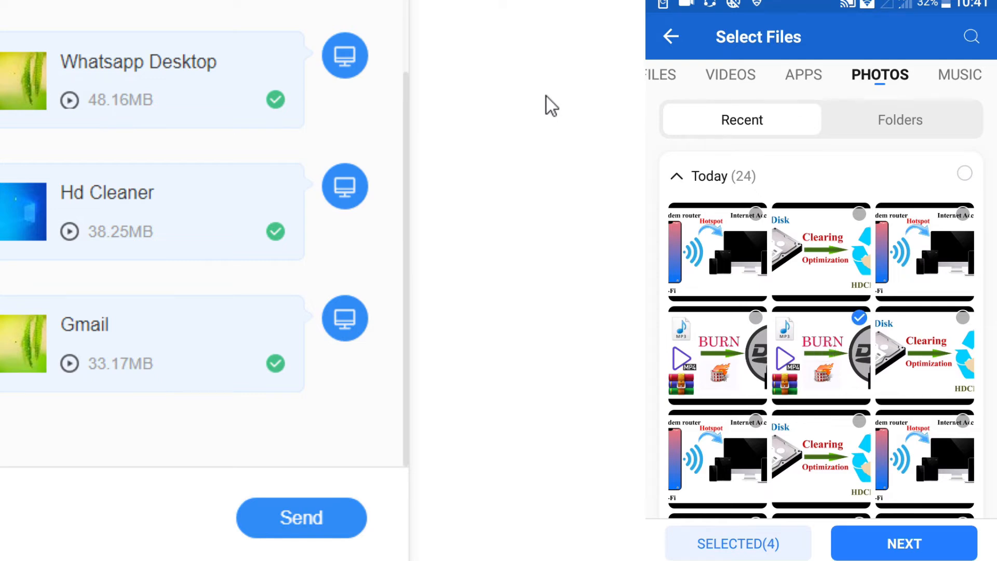
scroll(down, 3)
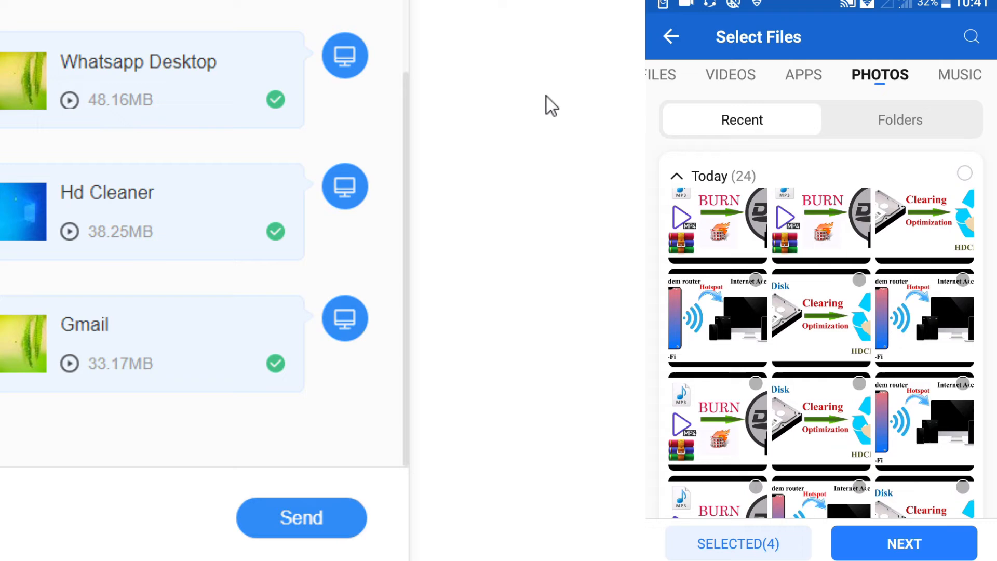
click(757, 383)
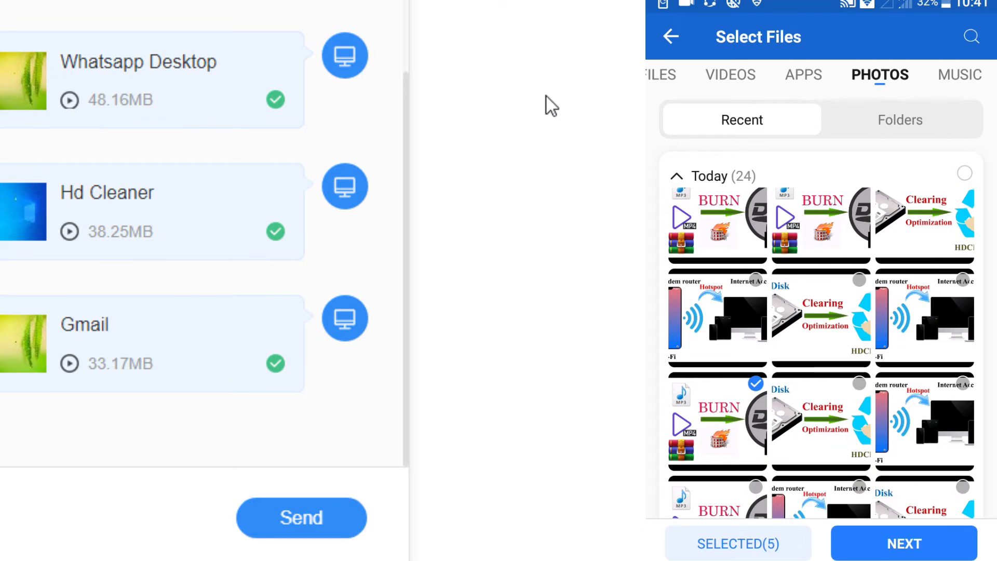
click(860, 383)
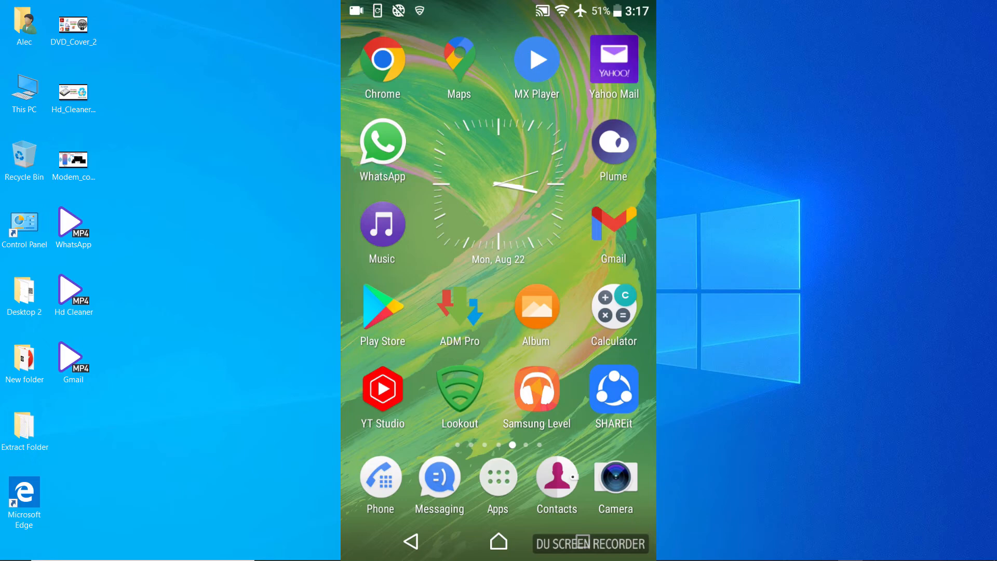
Reopen SHAREit, pick Connect to PC, and choose manual connection instead of QR scanning
click(613, 388)
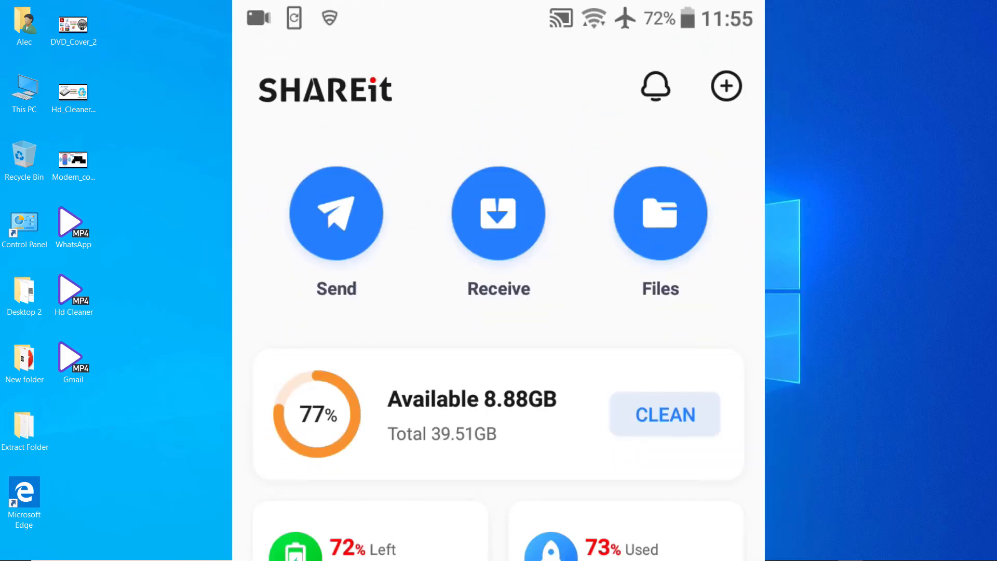
click(726, 86)
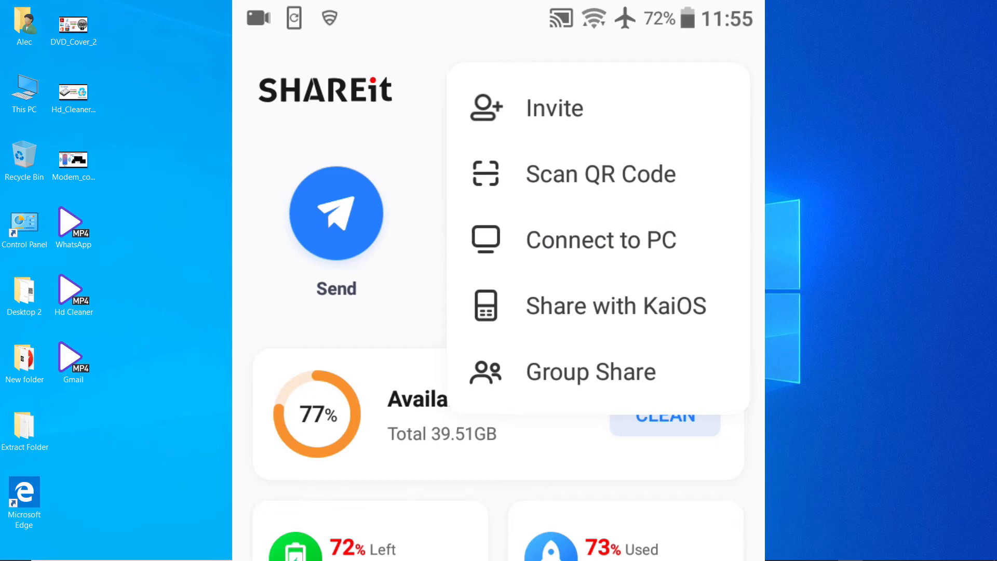
click(617, 247)
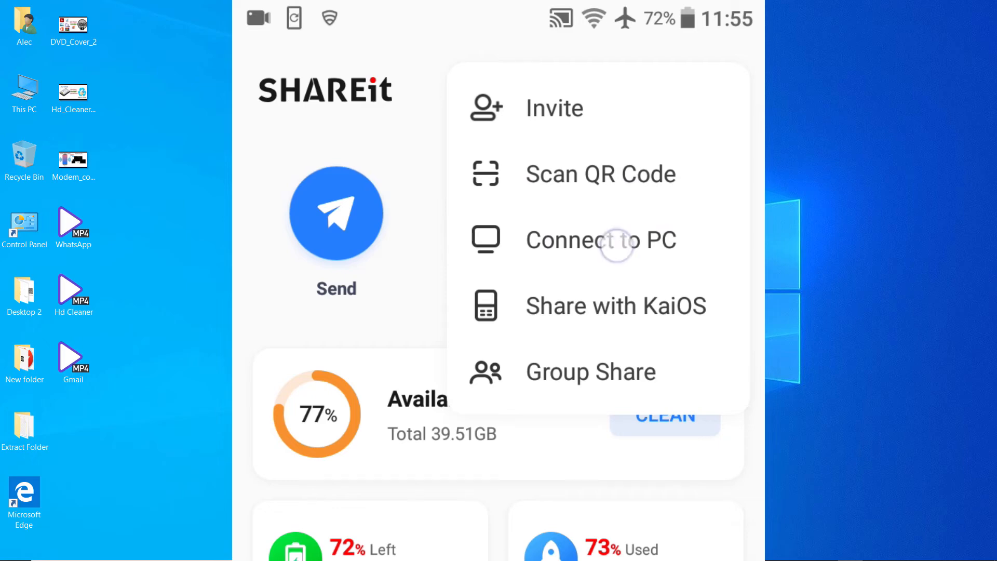
click(600, 174)
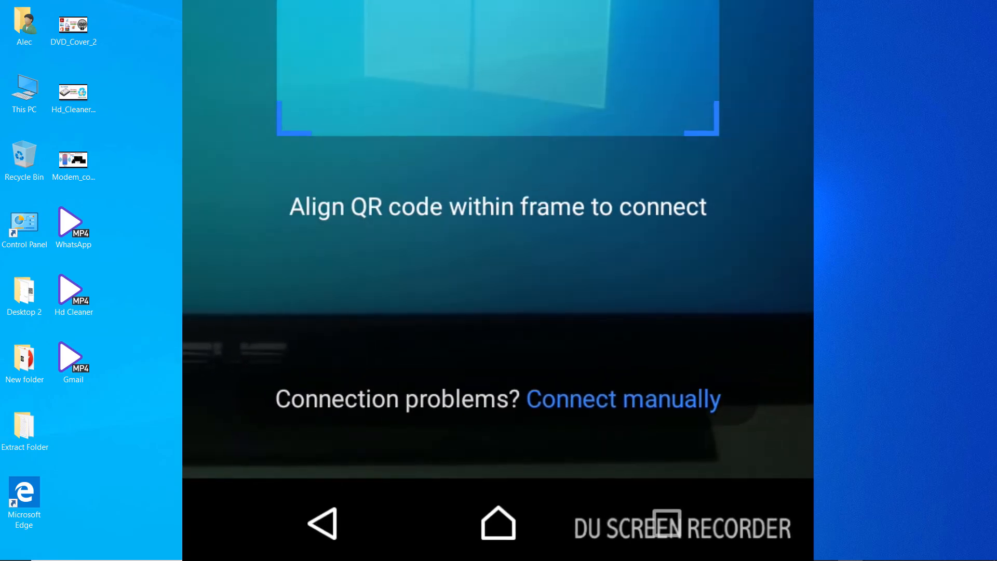
click(622, 399)
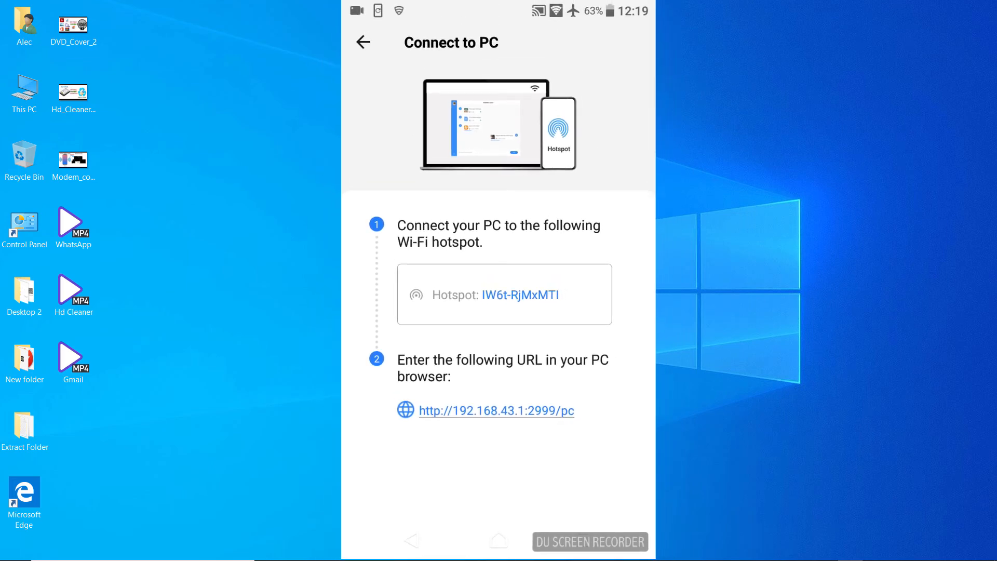
mouse_move(878, 553)
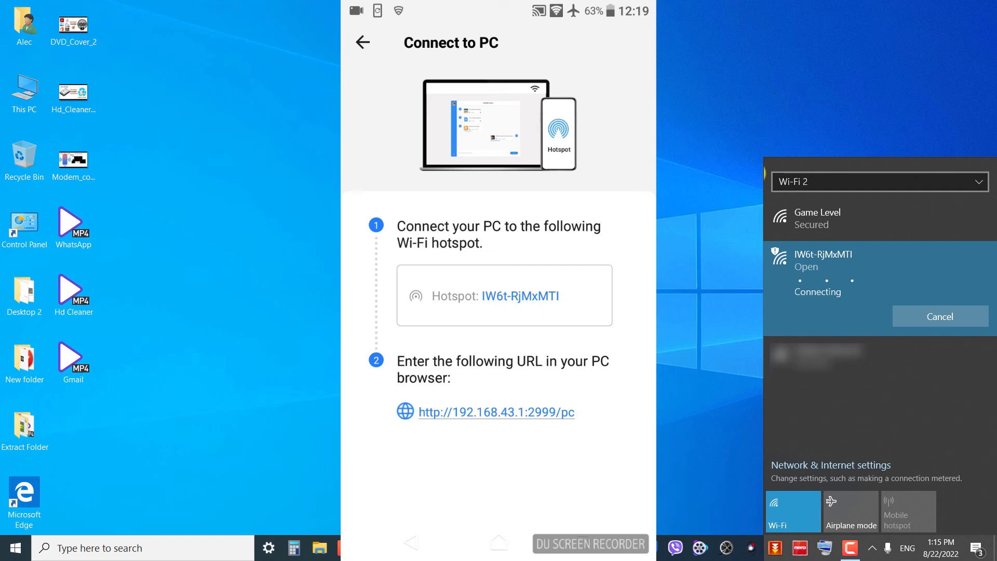
mouse_move(676, 227)
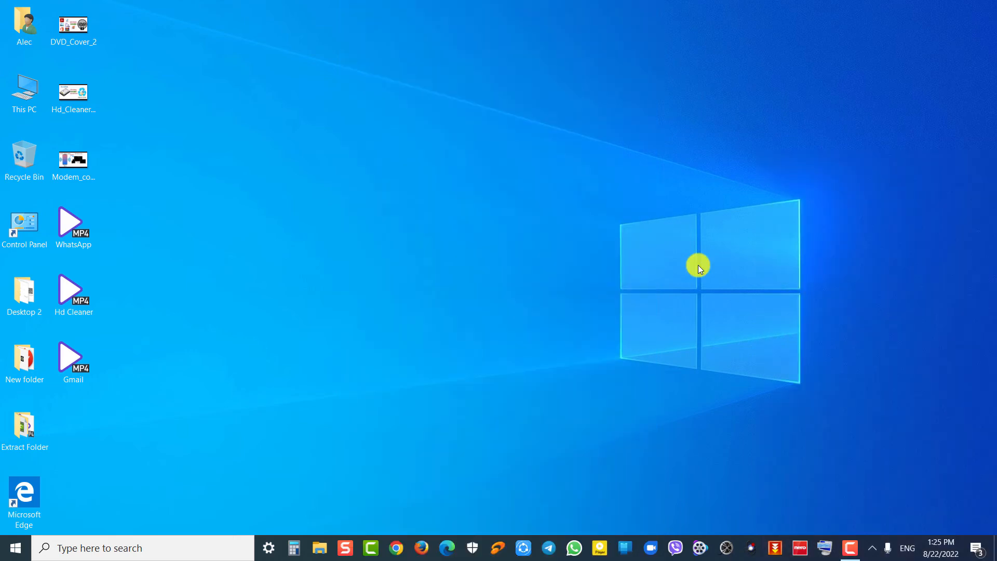
mouse_move(504, 331)
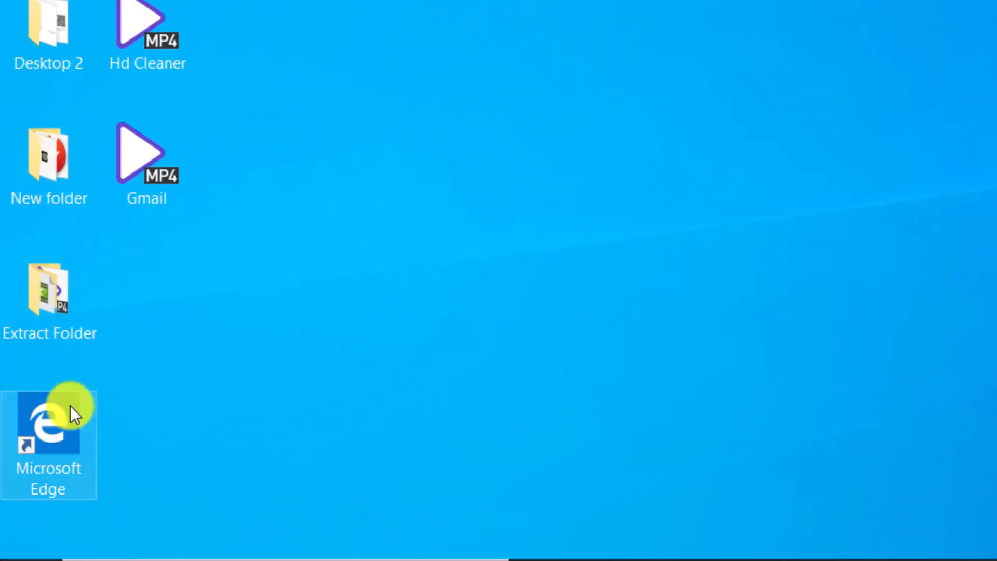
Launch Edge and enter the address 192.168.43.1:2999/pc
double_click(48, 433)
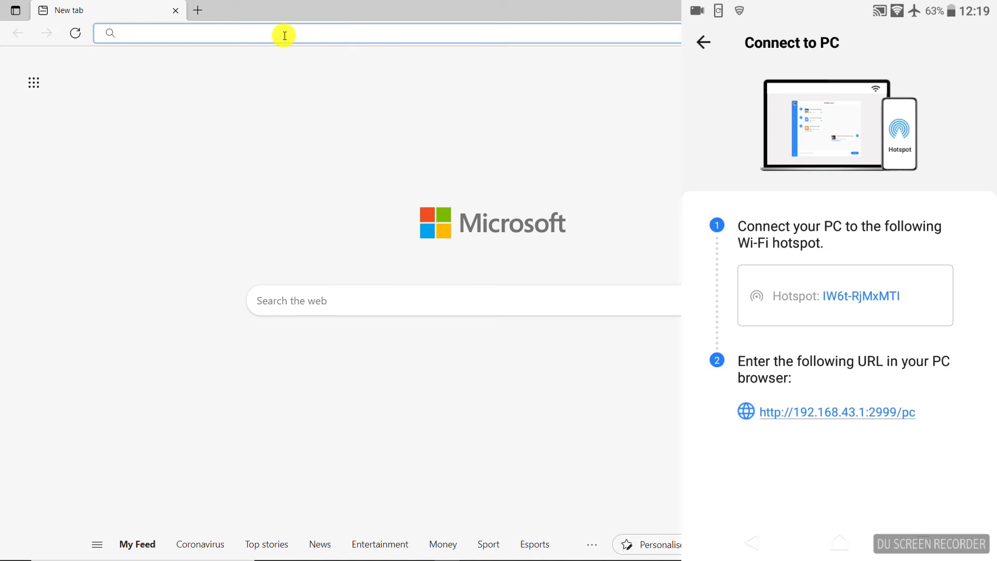
text(192.)
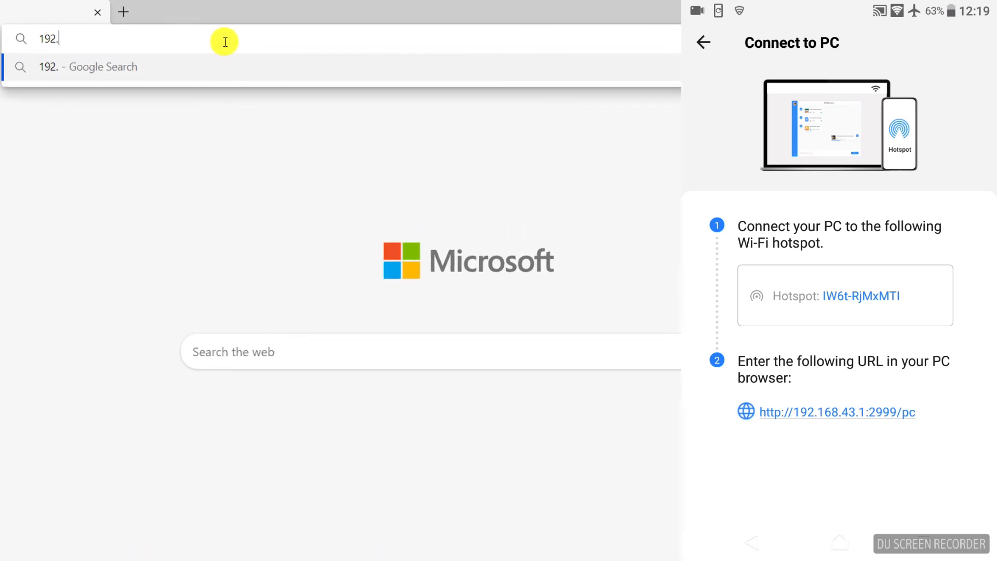
text(16)
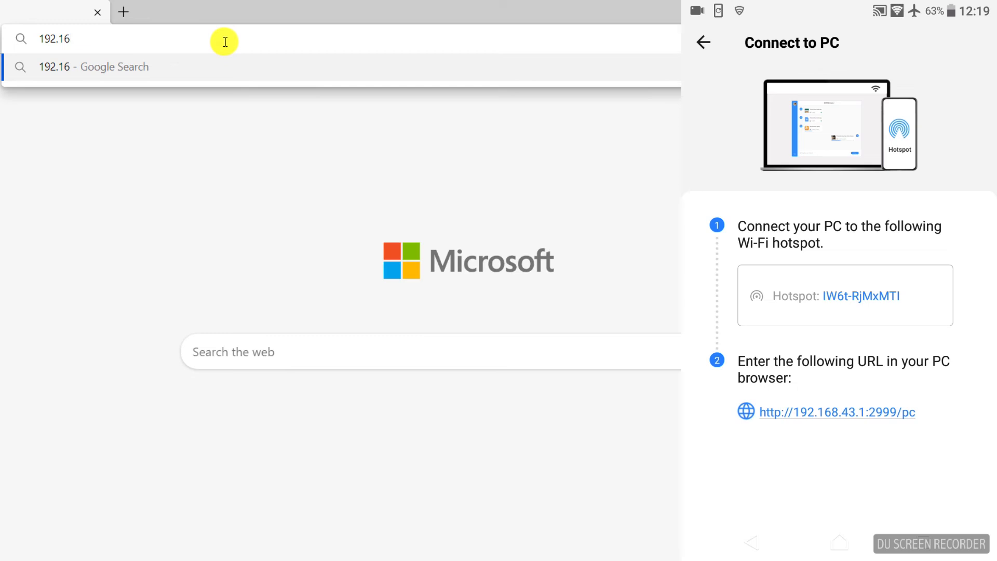
text(8.)
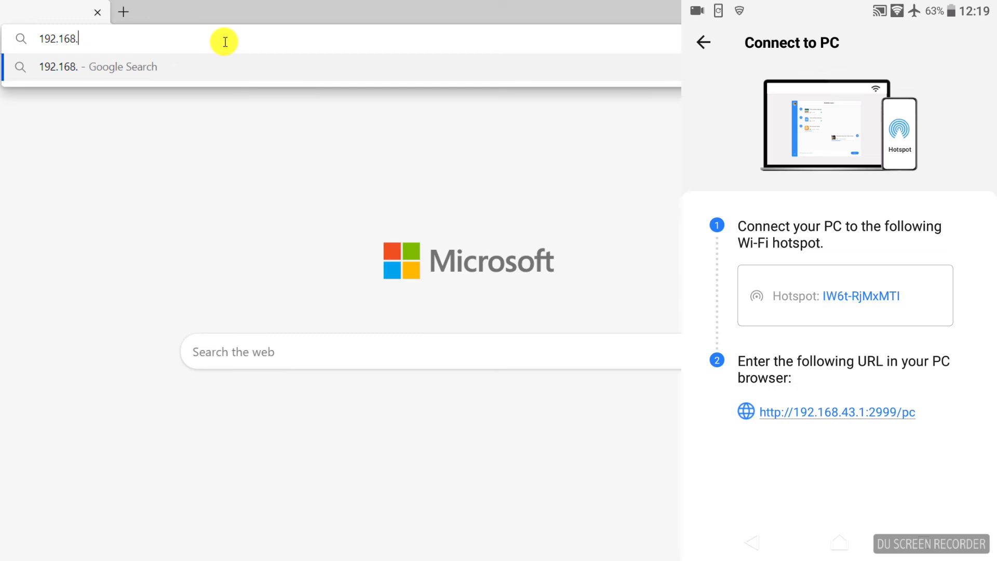
text(43)
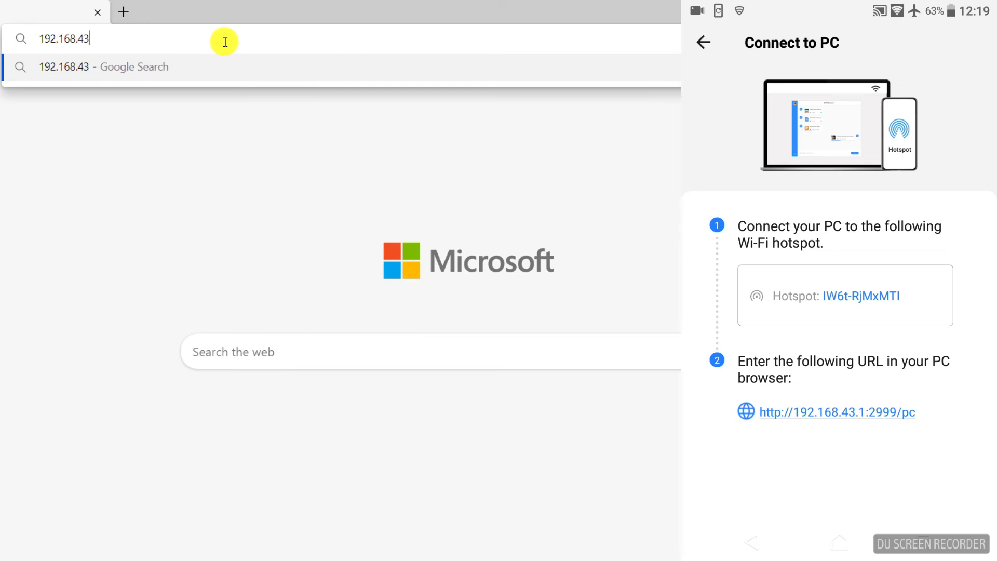
text(.1)
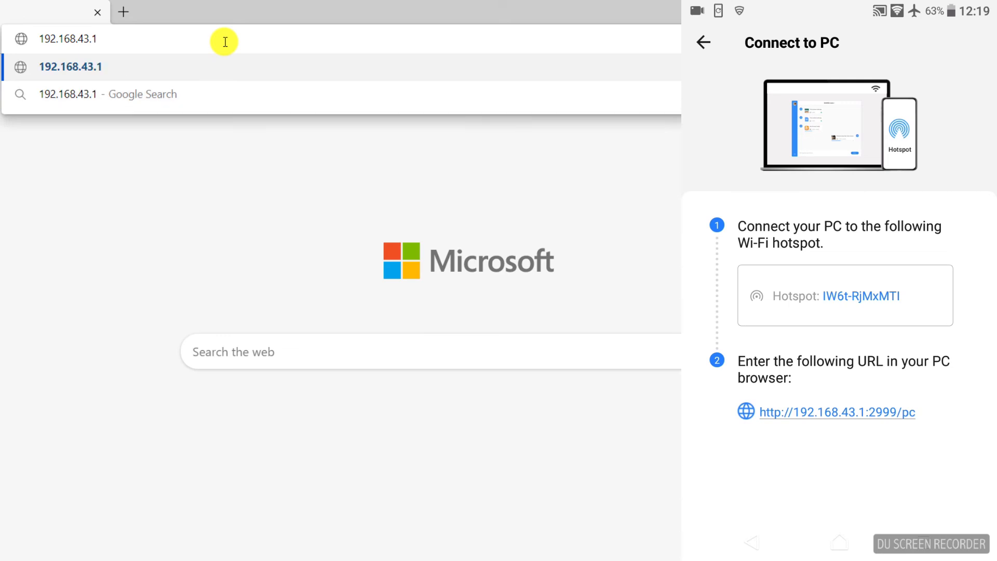
text(:)
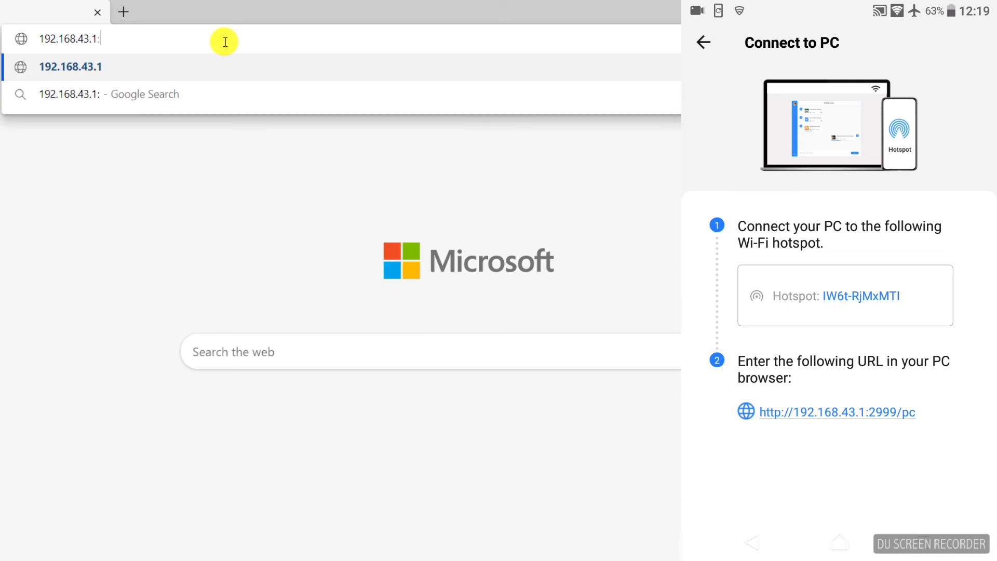
text(2999)
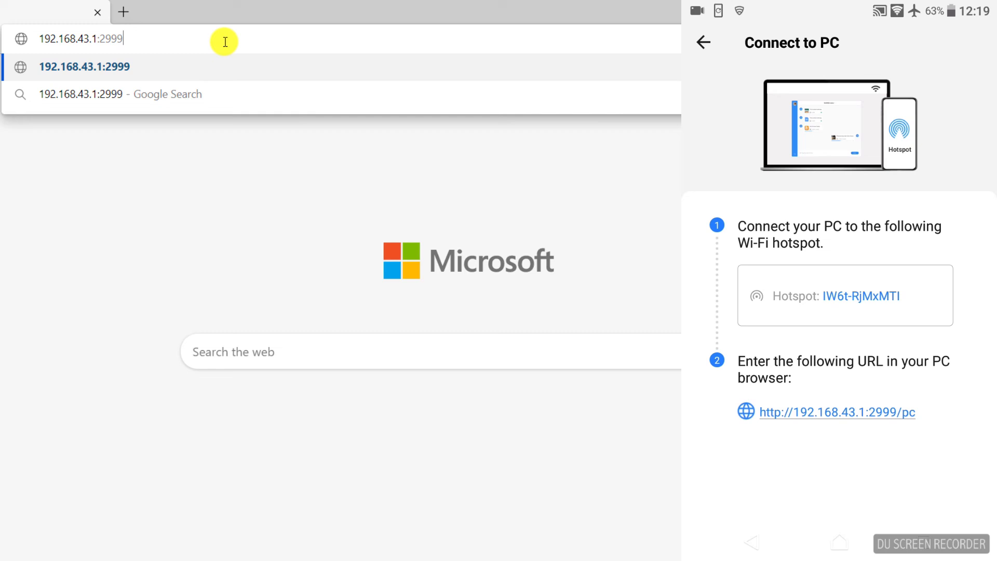
text(/p)
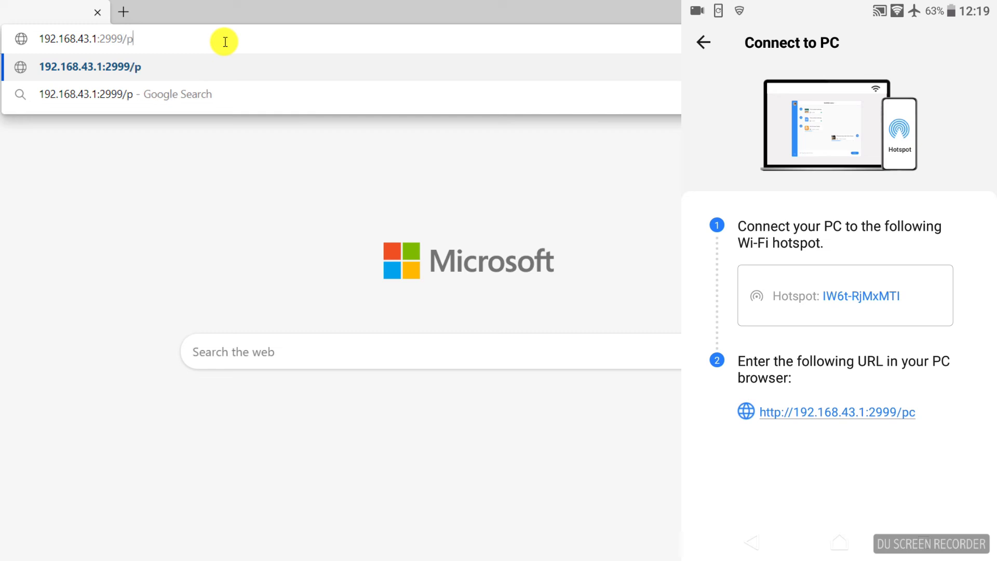